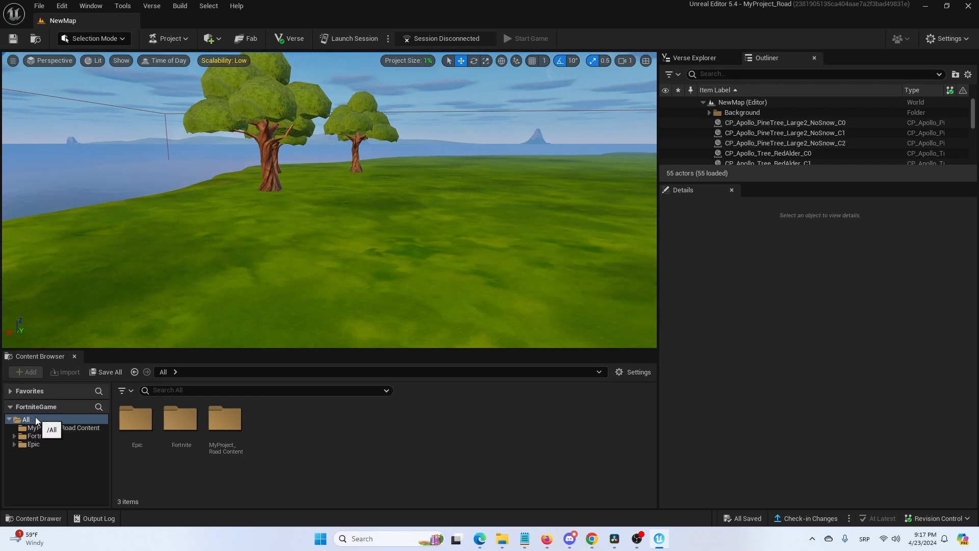
Search all project content for 'light device' to find the Customizable Light asset.
left_click(263, 389)
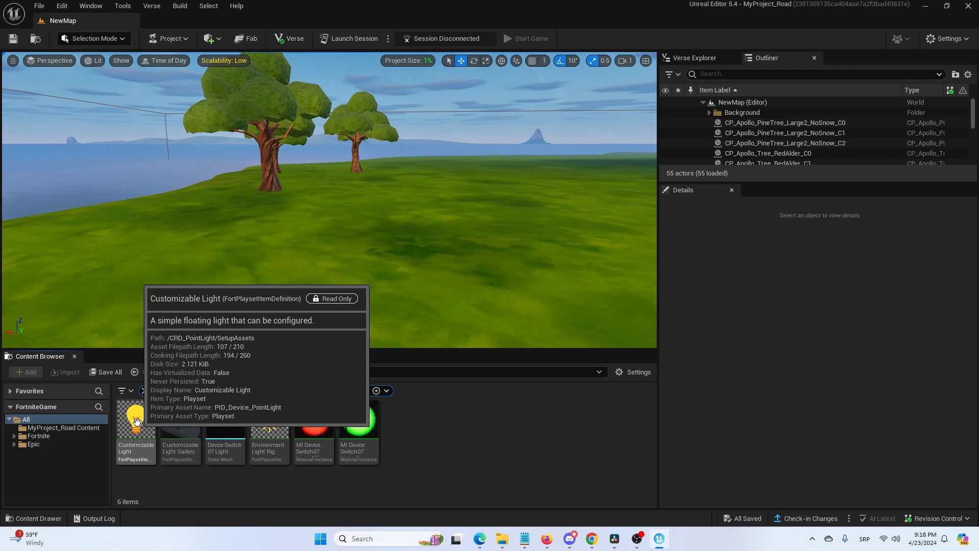
Place a Customizable Light between the two trees and adjust its height above the grass.
left_click(136, 422)
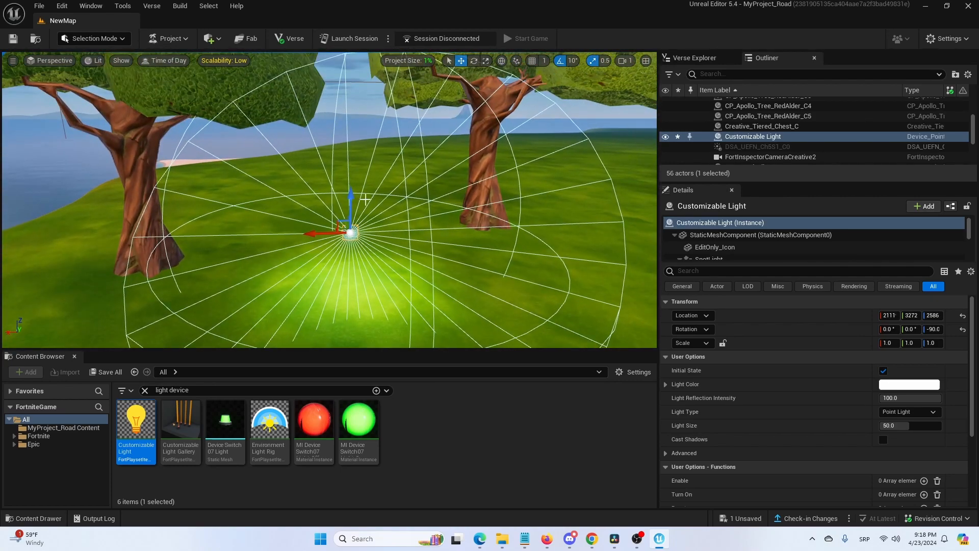
left_click_drag(350, 200, 352, 144)
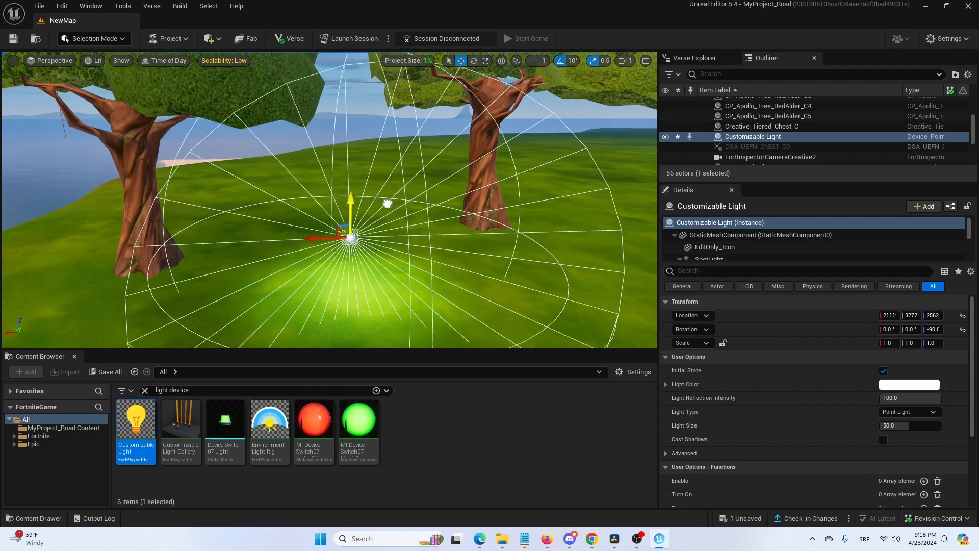
left_click_drag(350, 225, 350, 200)
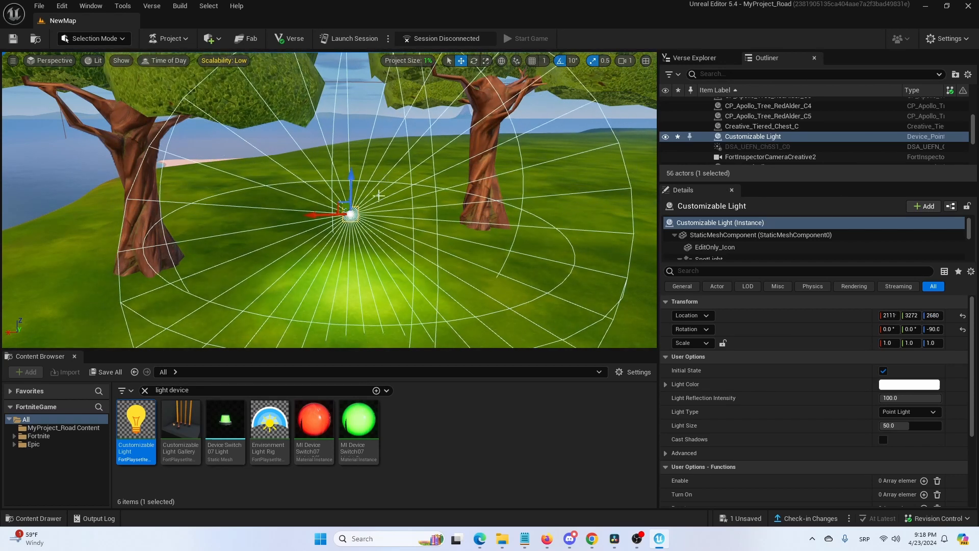
mouse_move(136, 422)
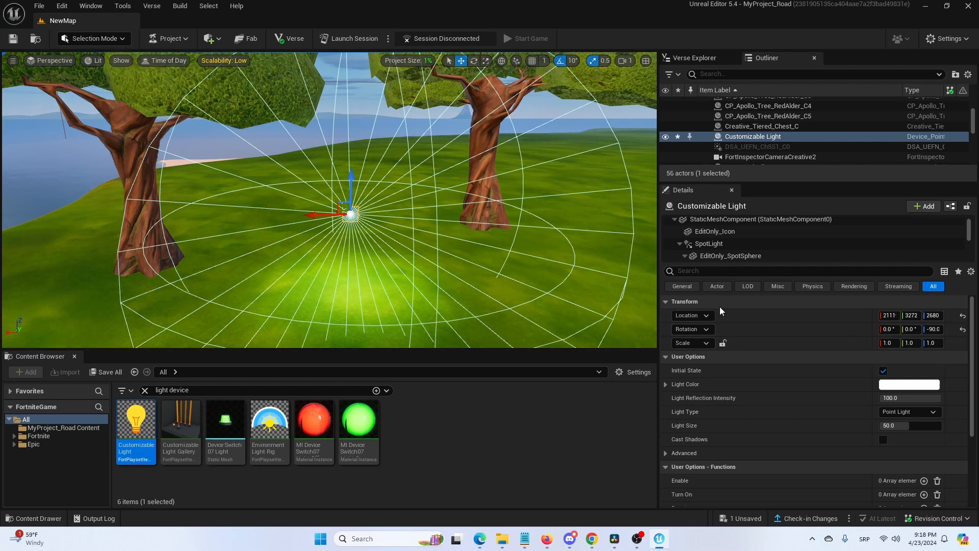
Collapse Transform, expand Light Color under User Options and bring up its colour picker (still white).
left_click(666, 301)
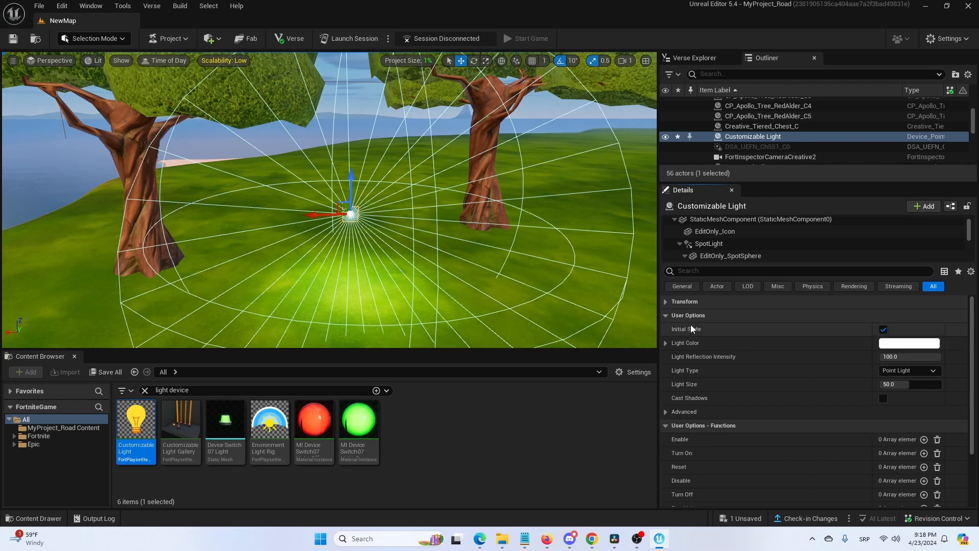
mouse_move(883, 329)
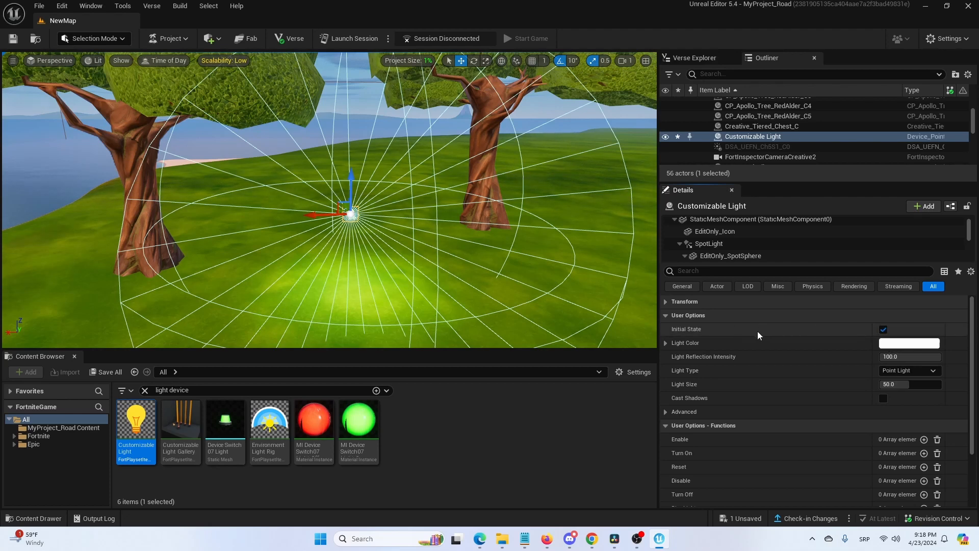
left_click(665, 342)
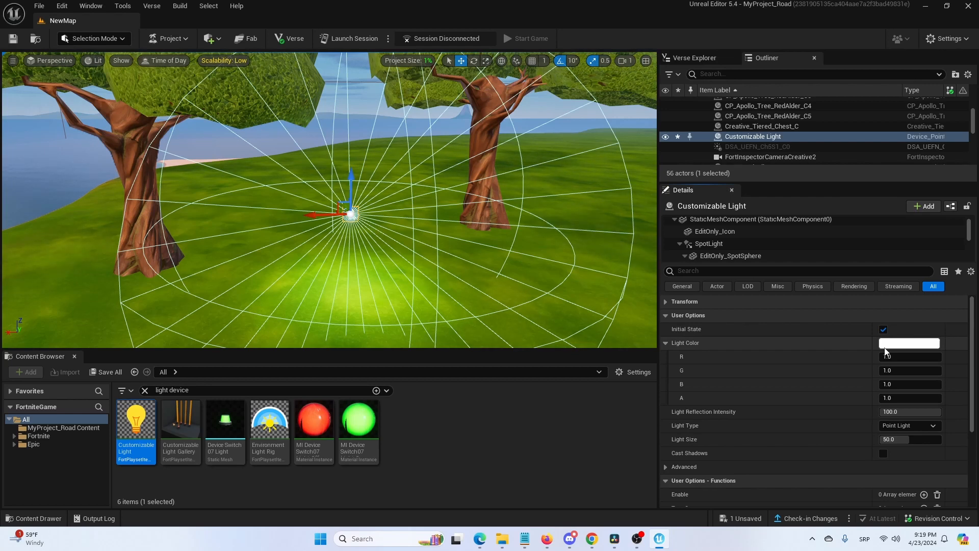
left_click(909, 343)
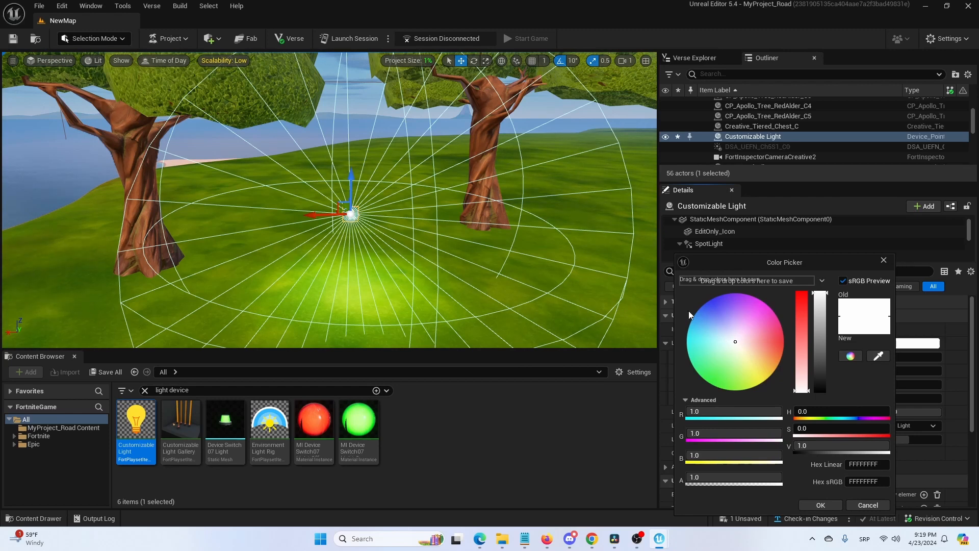
Set the Customizable Light's colour to red from the colour wheel.
left_click(718, 315)
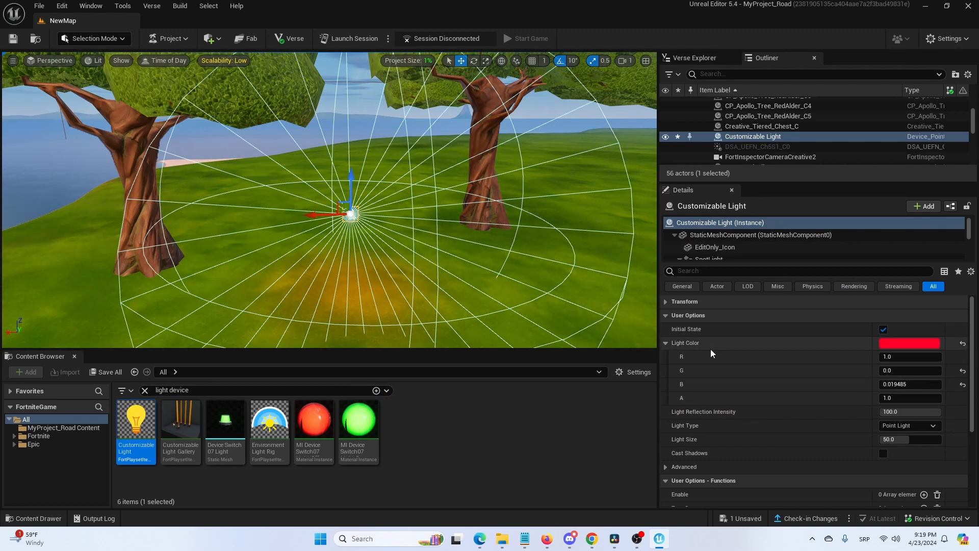
mouse_move(731, 419)
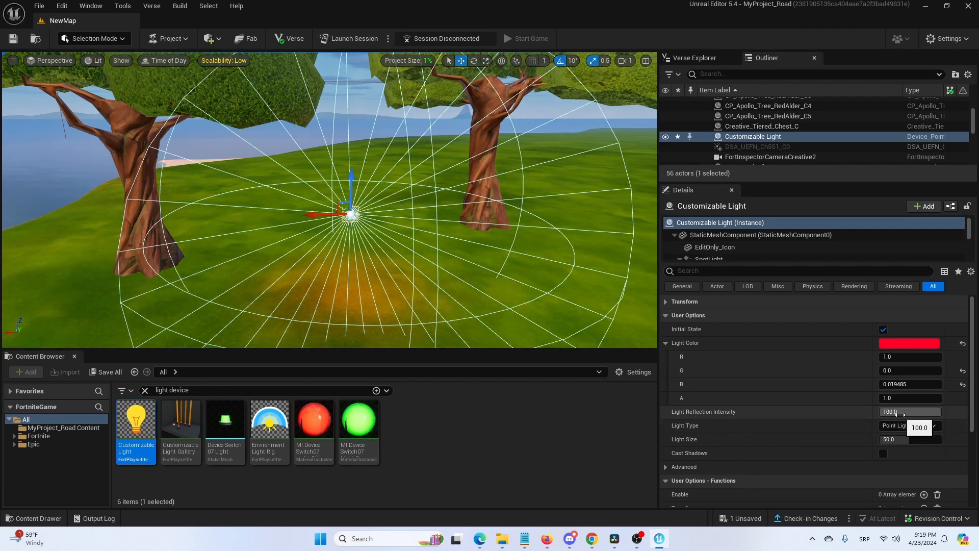
Try Spot Light as the Light Type, then return it to Point Light.
left_click(910, 425)
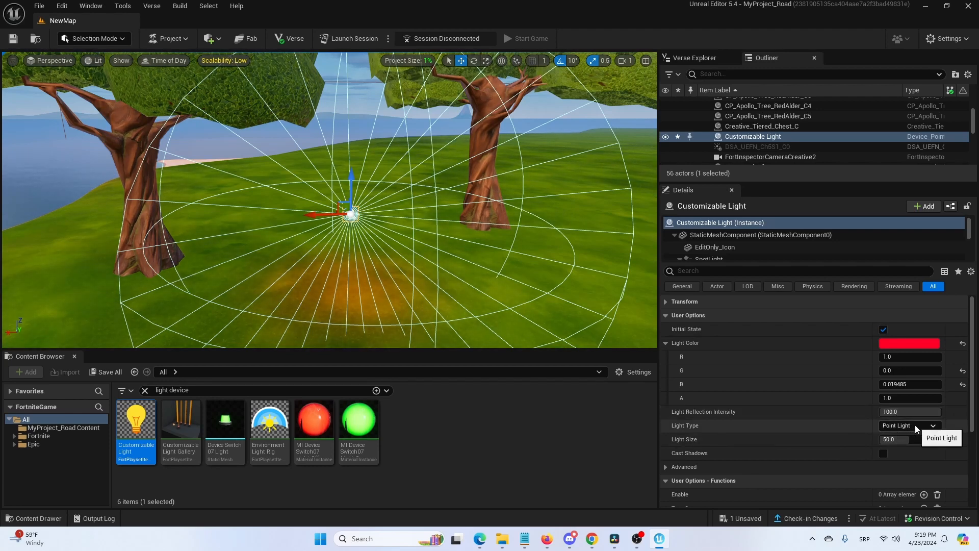
left_click(909, 425)
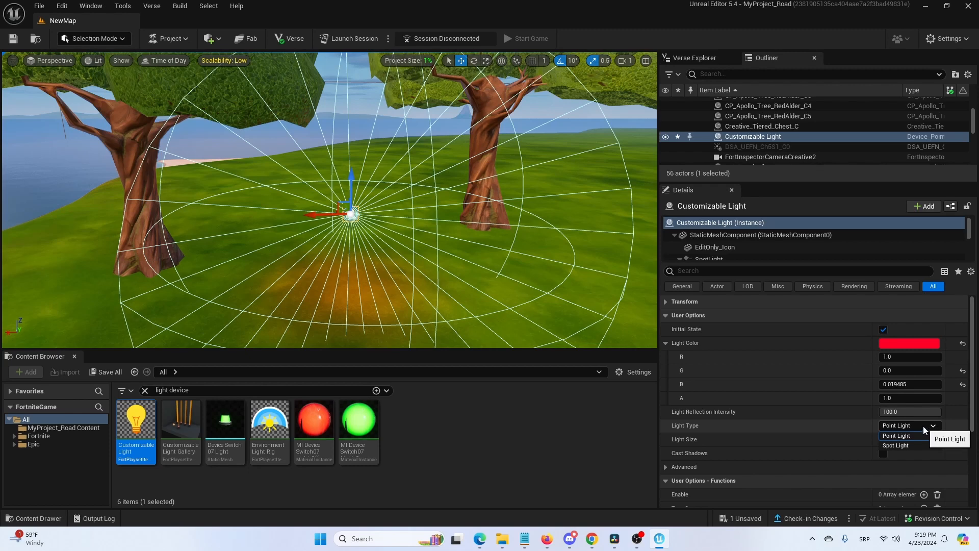
left_click(896, 445)
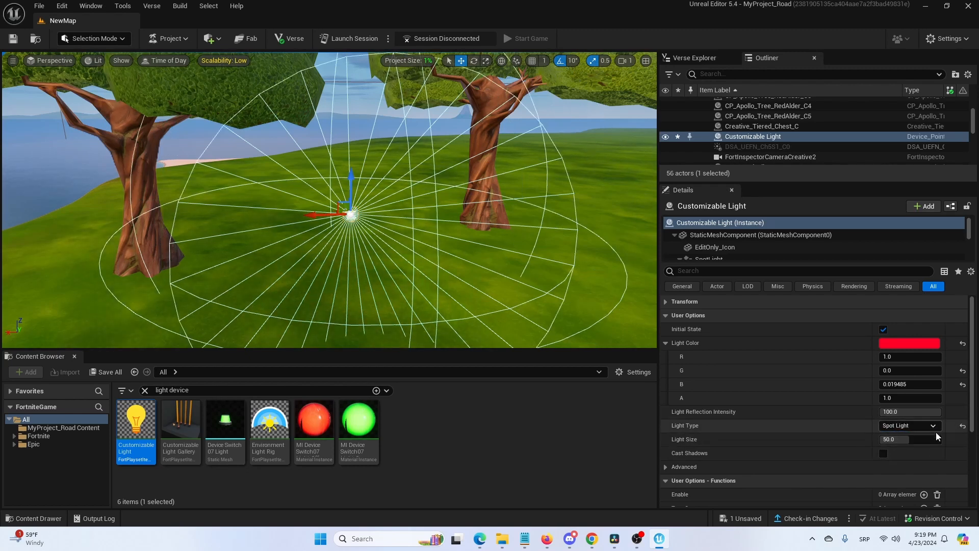
left_click(908, 425)
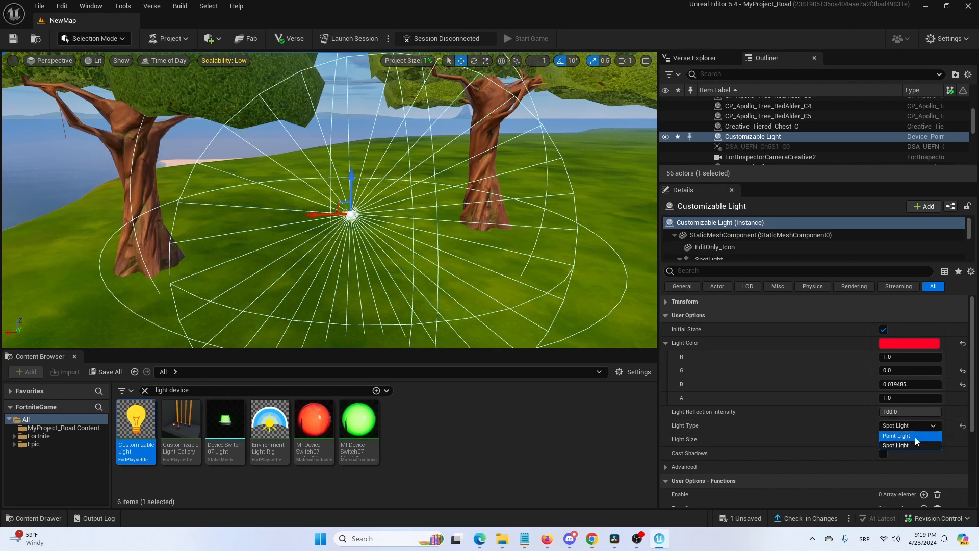
left_click(897, 435)
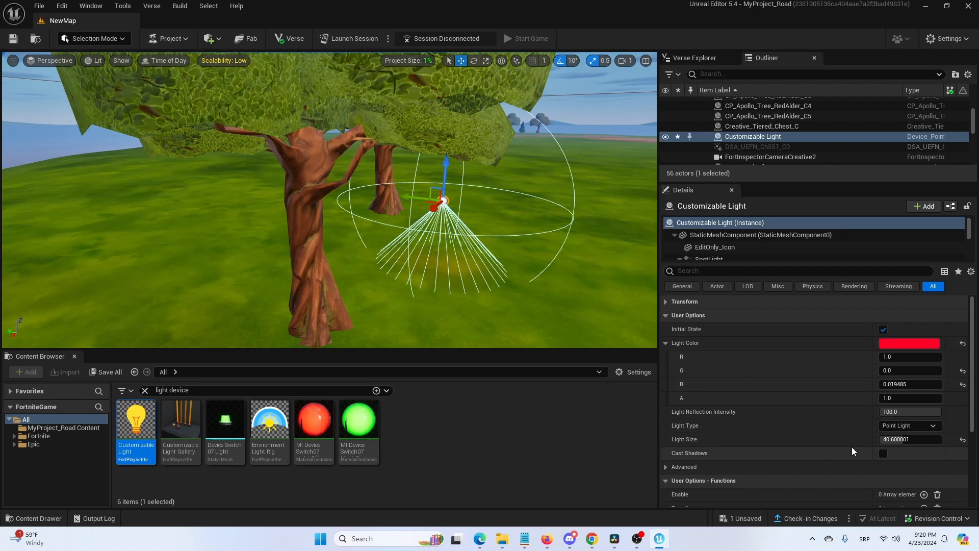
scroll("down", 3)
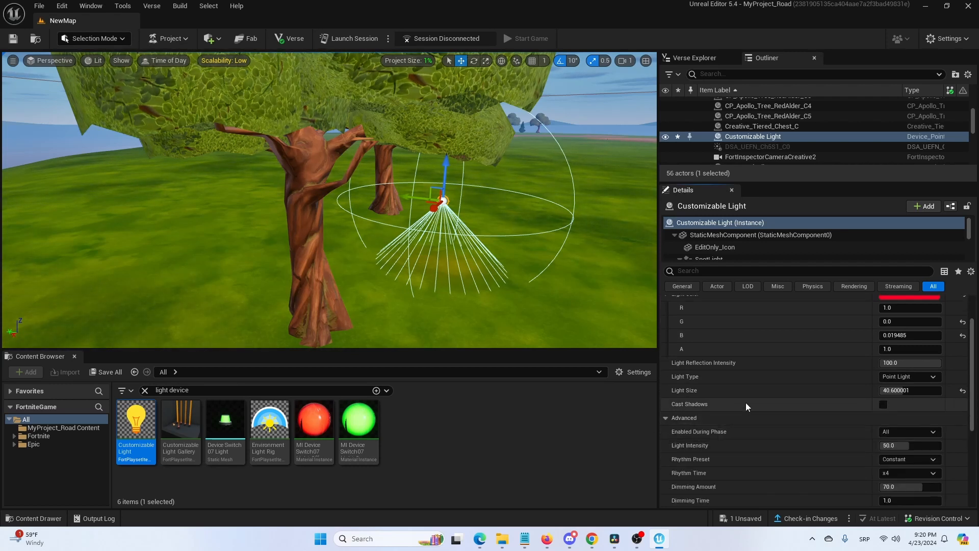
scroll("down", 3)
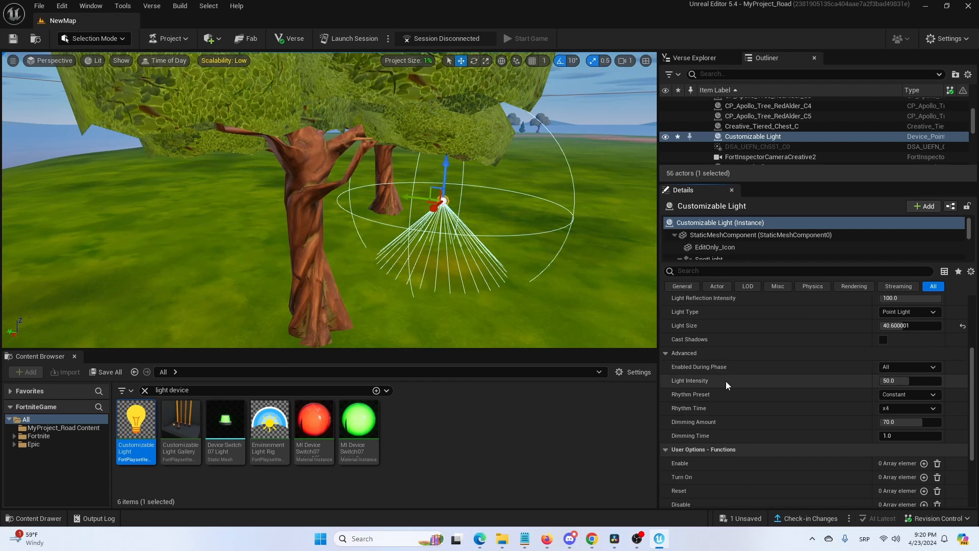
mouse_move(777, 409)
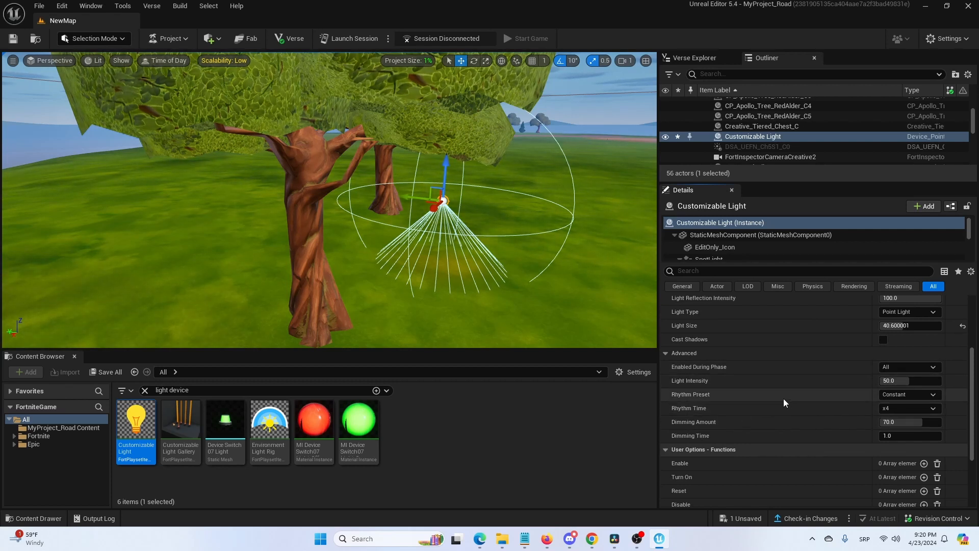
scroll("down", 3)
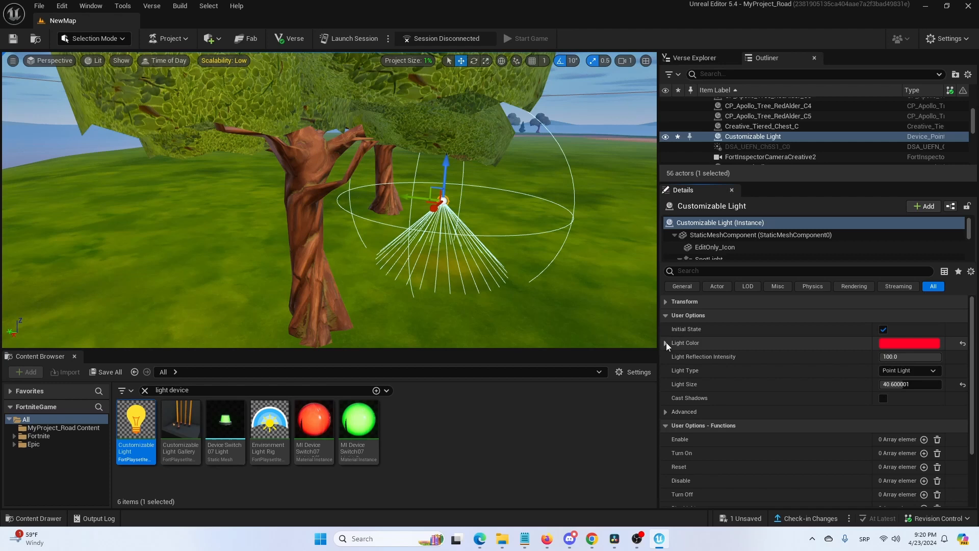
left_click(666, 314)
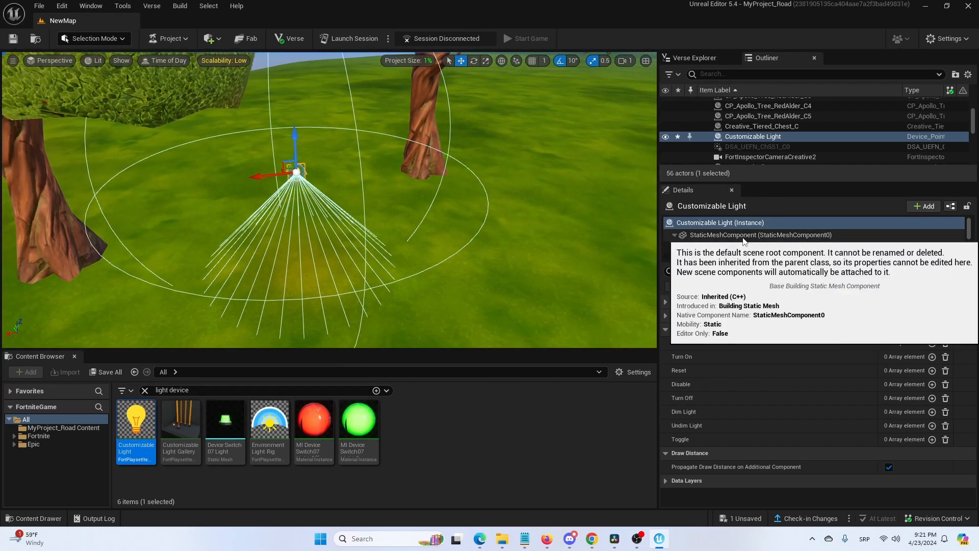
Inspect the SpotLight, EditOnly_Icon, EditOnly_SpotSphere and PointLight components, then deselect the light via the landscape.
left_click(675, 234)
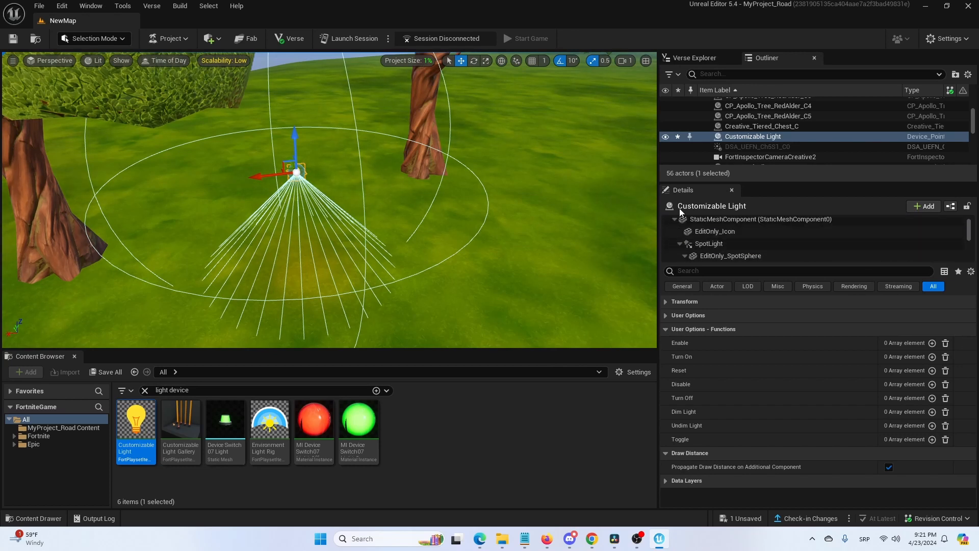
left_click(708, 243)
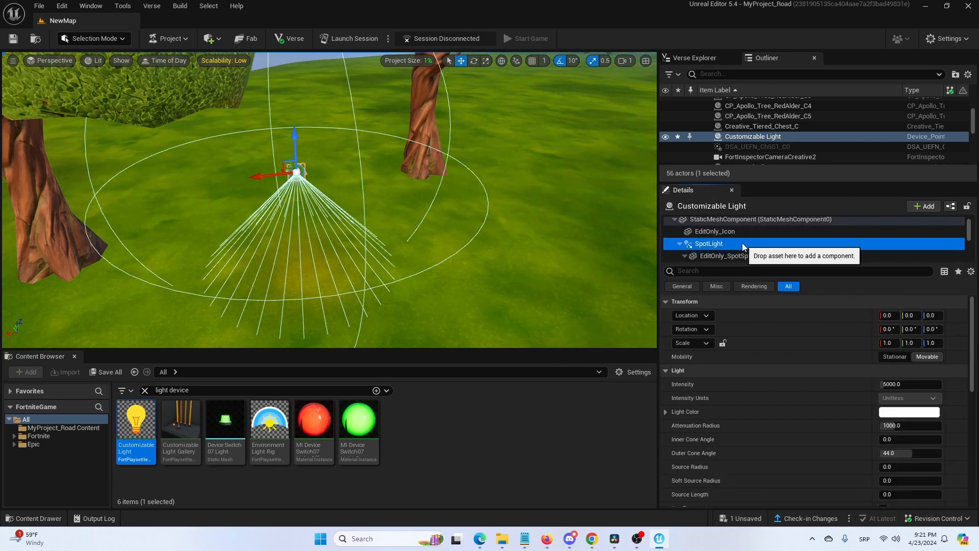
left_click(715, 231)
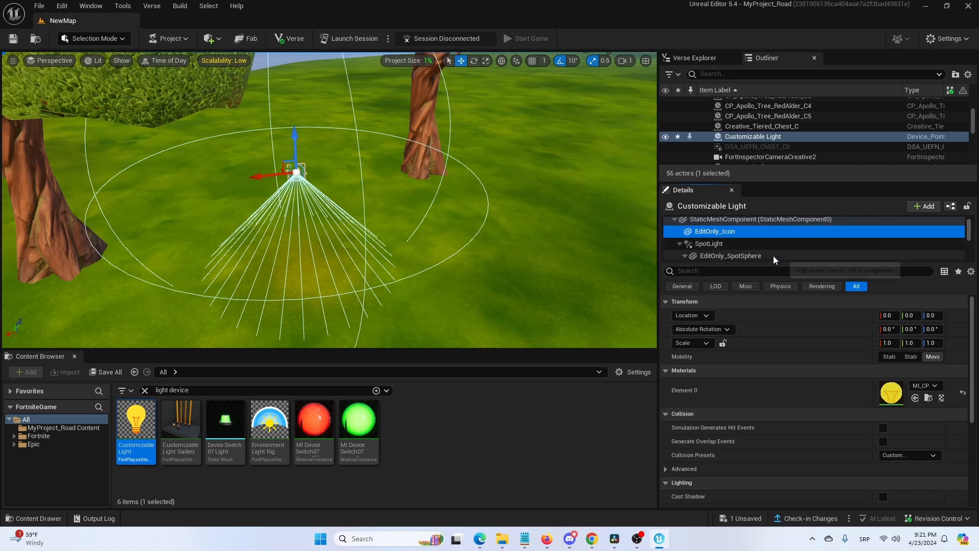
left_click(729, 255)
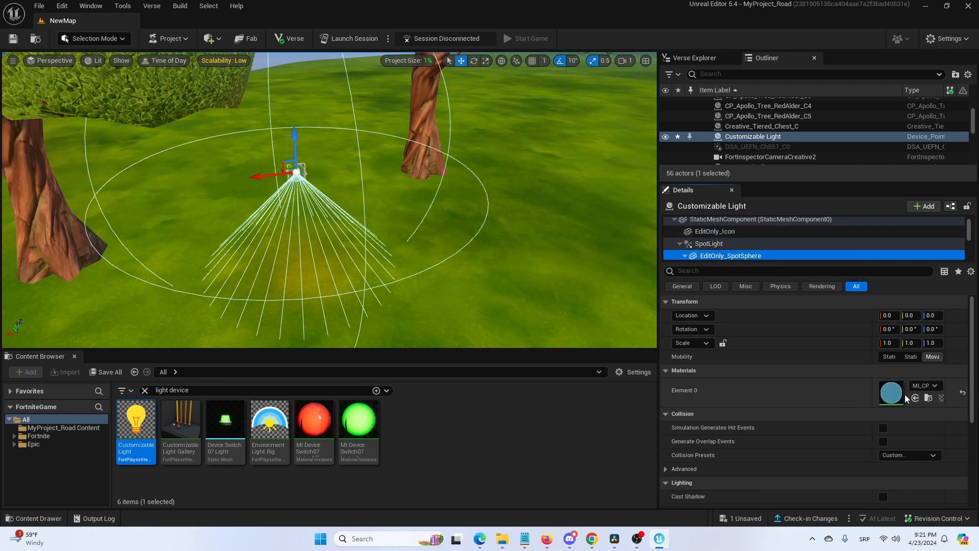
left_click(710, 247)
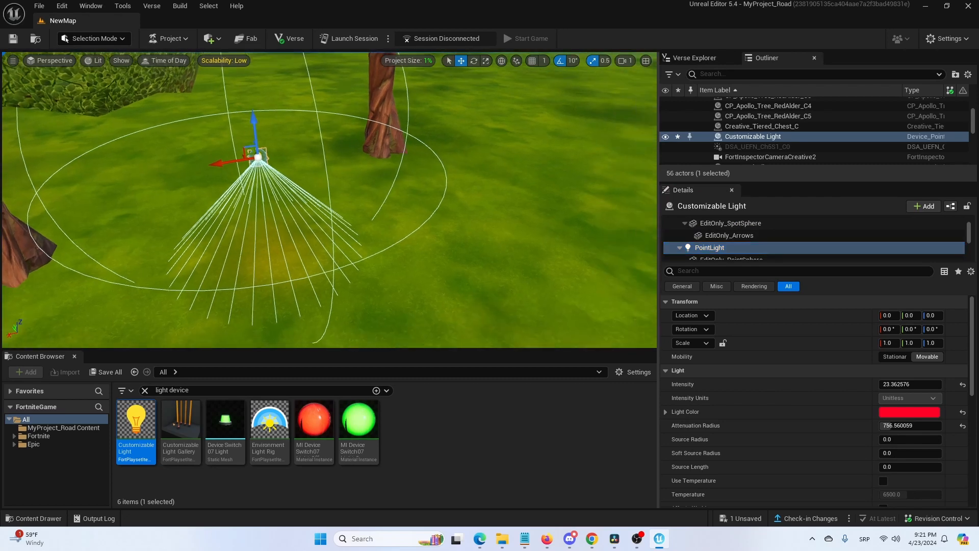
left_click(780, 136)
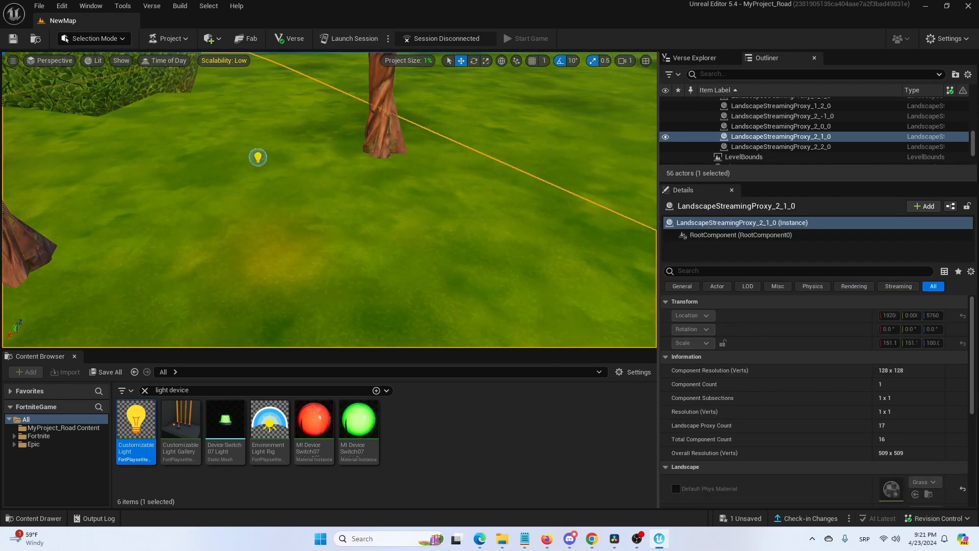